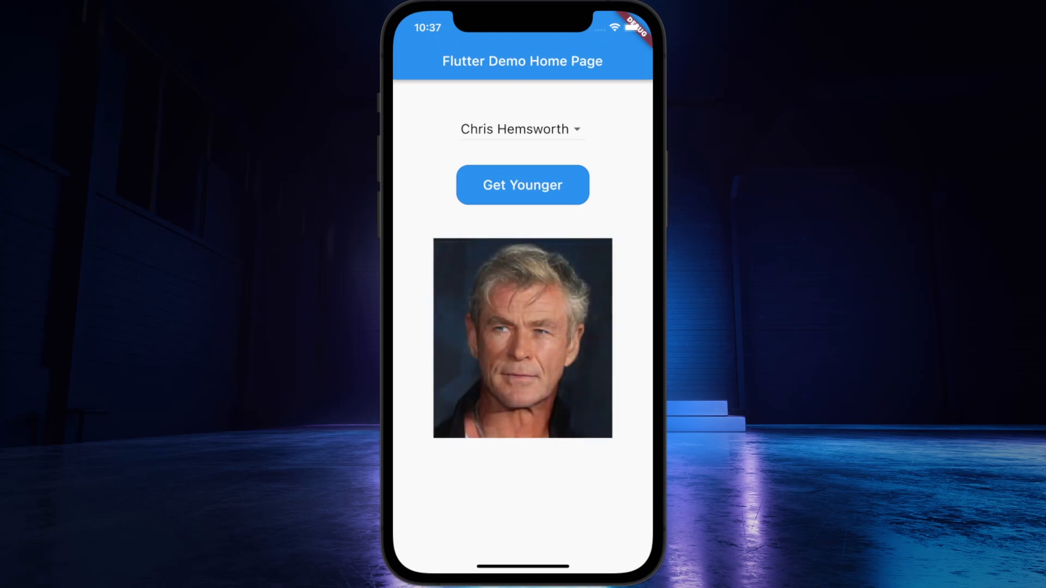
- Revert Chris Hemsworth to young, then switch the celebrity to Harry Potter and then Hulk
click(522, 185)
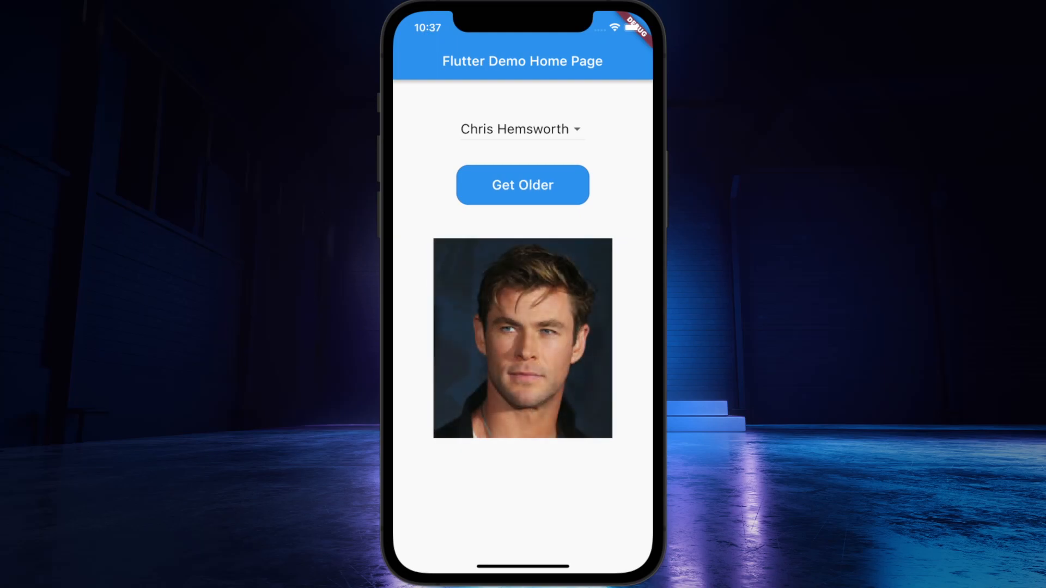
click(522, 128)
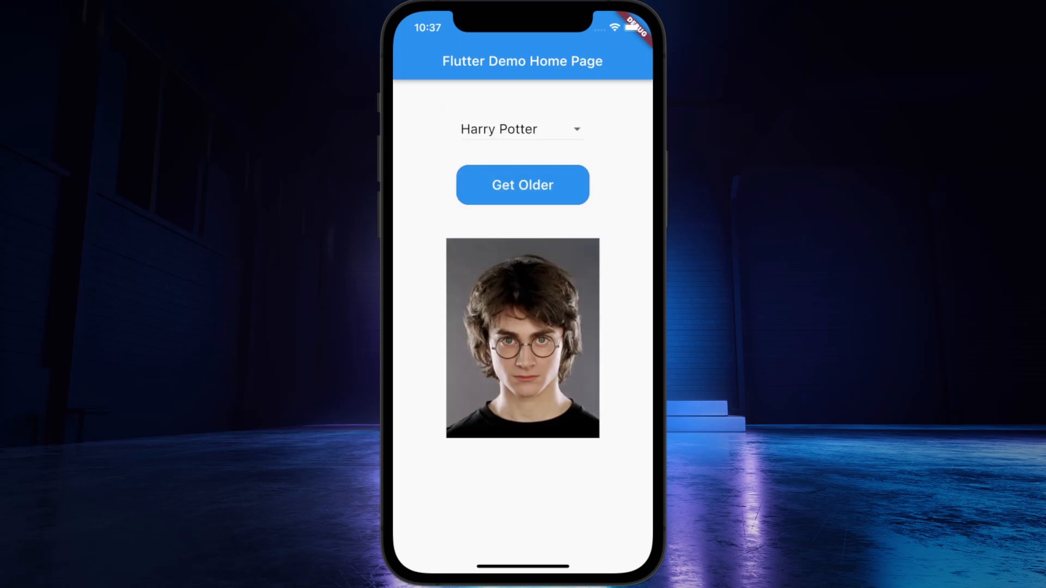
click(522, 185)
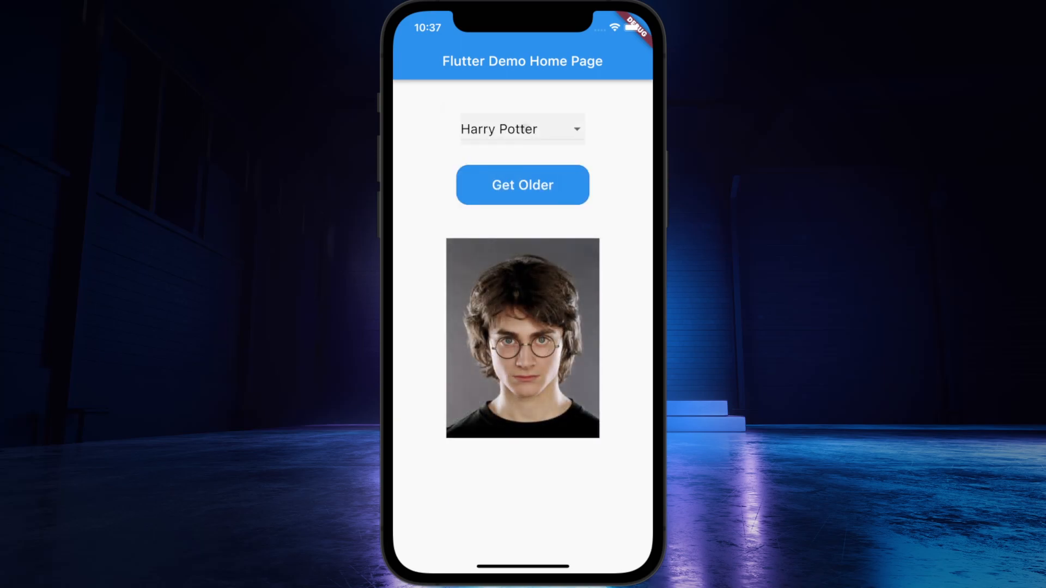
click(522, 129)
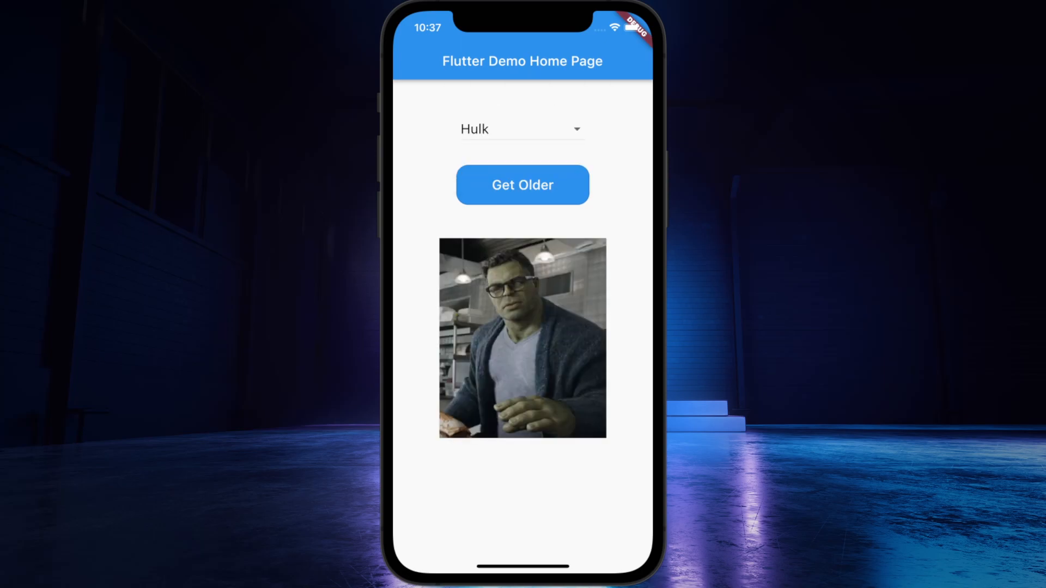
- Age Hulk to his older photo, return him to young, and switch over to the editor
click(522, 186)
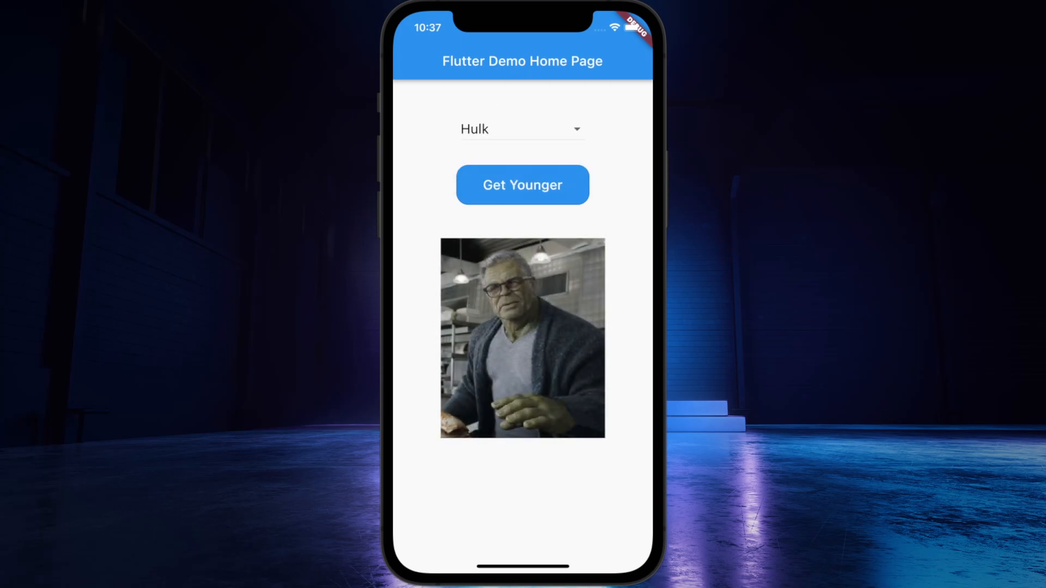
click(521, 129)
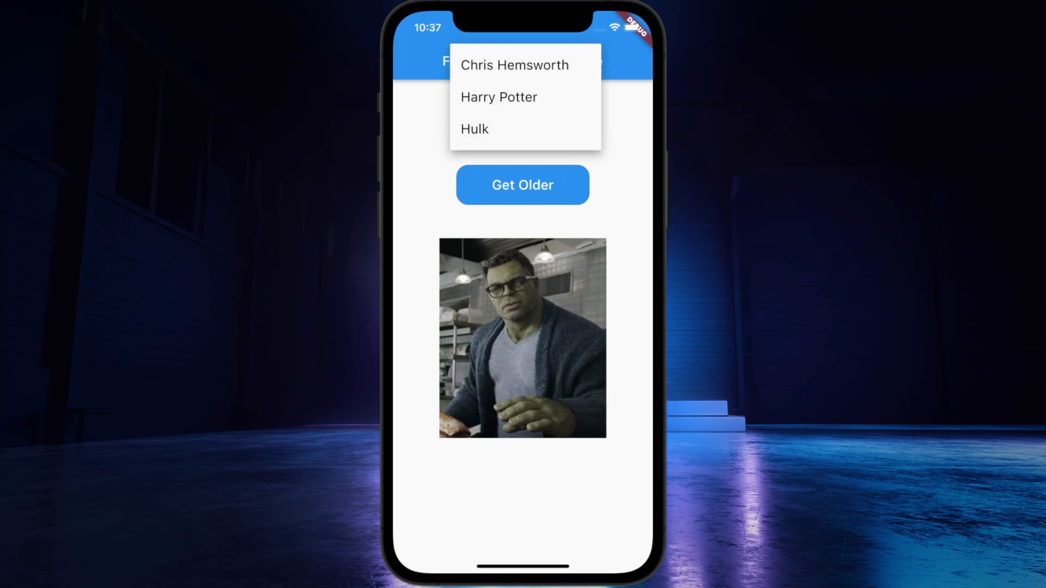
click(514, 65)
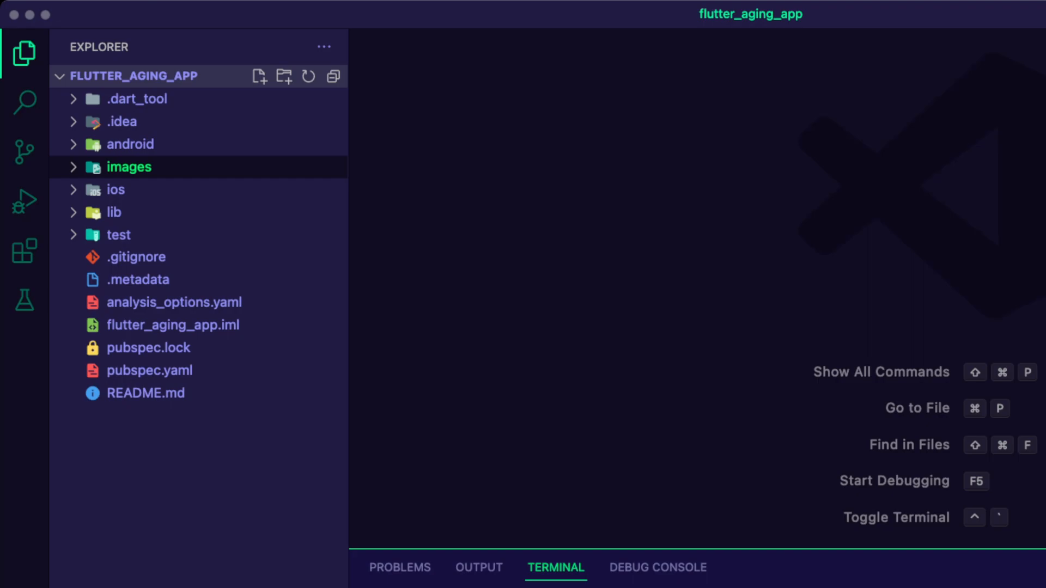
- Register 'images/' as assets in pubspec.yaml and add lib data, model, widgets folders with celebrity.dart
click(128, 167)
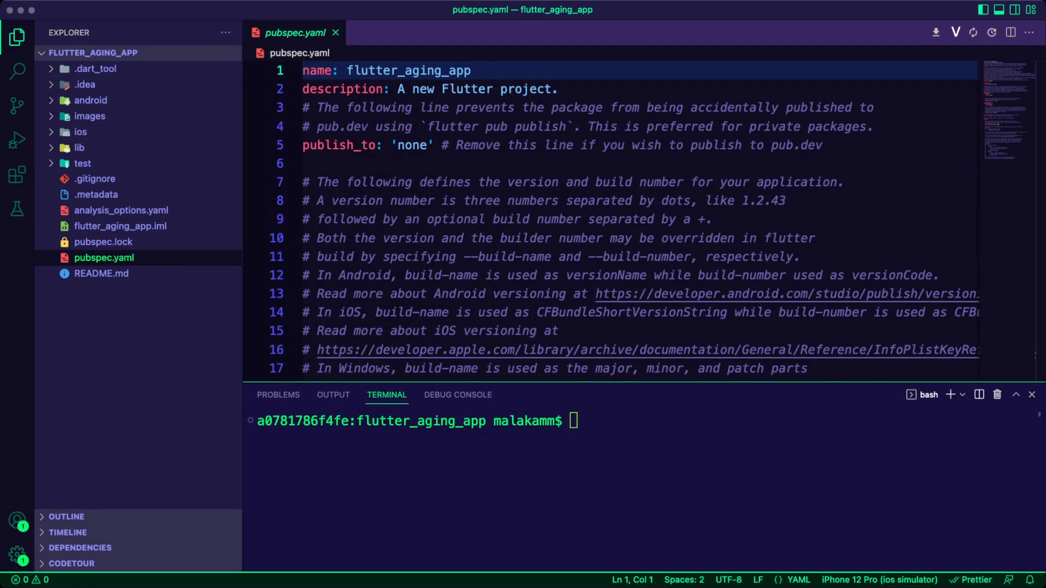
scroll(down, 3)
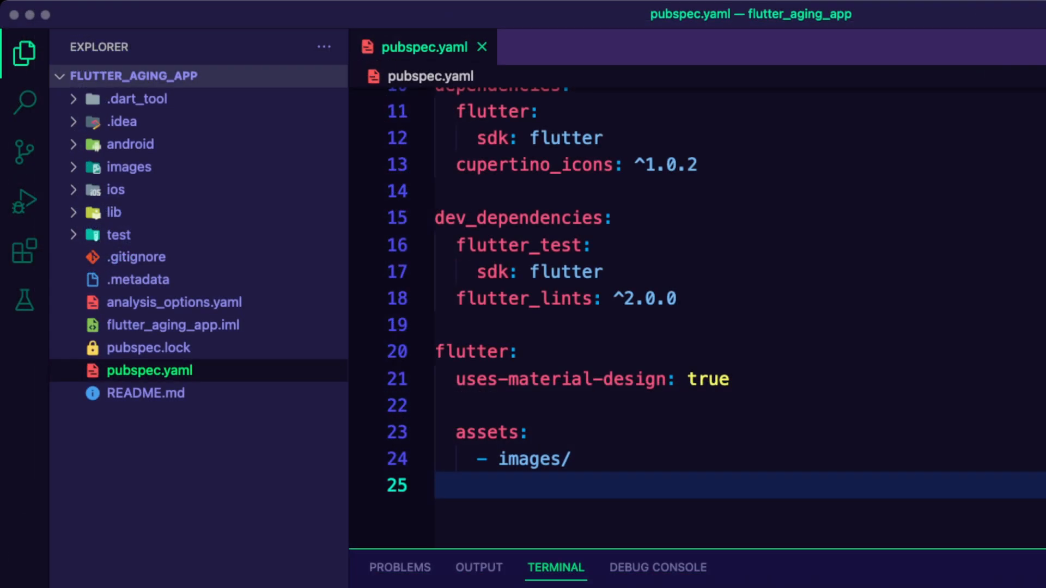
click(105, 212)
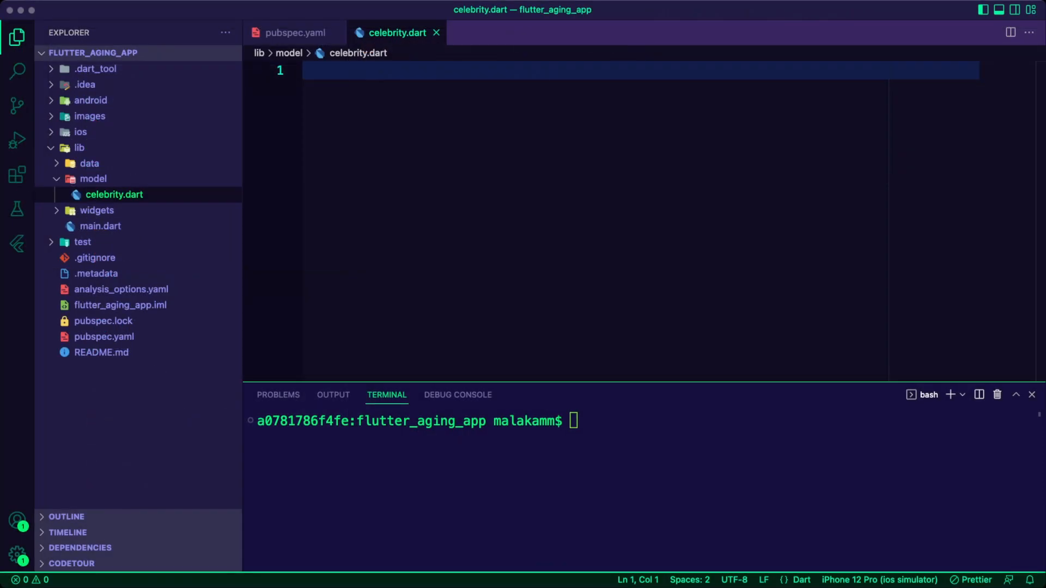
- Write the Celebrity class with name, young and old image fields and save it
text(class Celebrity {)
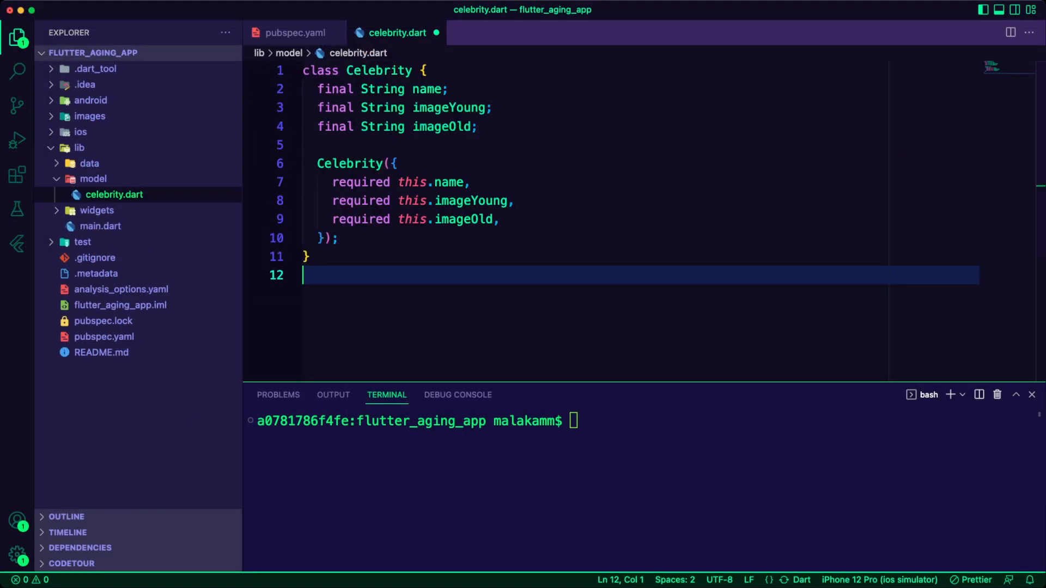
key(cmd+s)
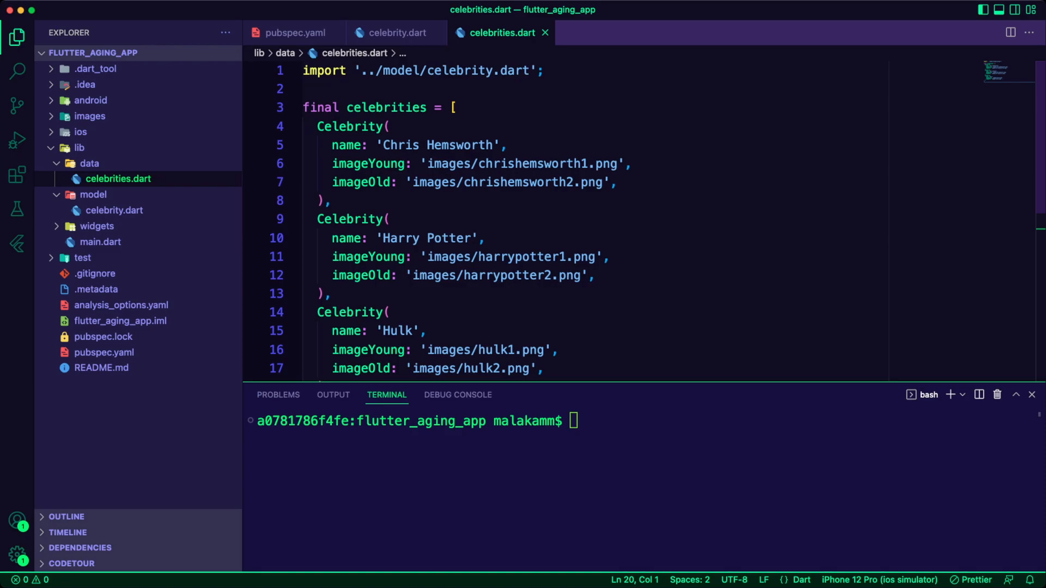
- Add select_celebrity_dropdown.dart with a stateless SelectCelebrityDropdown and its constructor fields
scroll(down, 3)
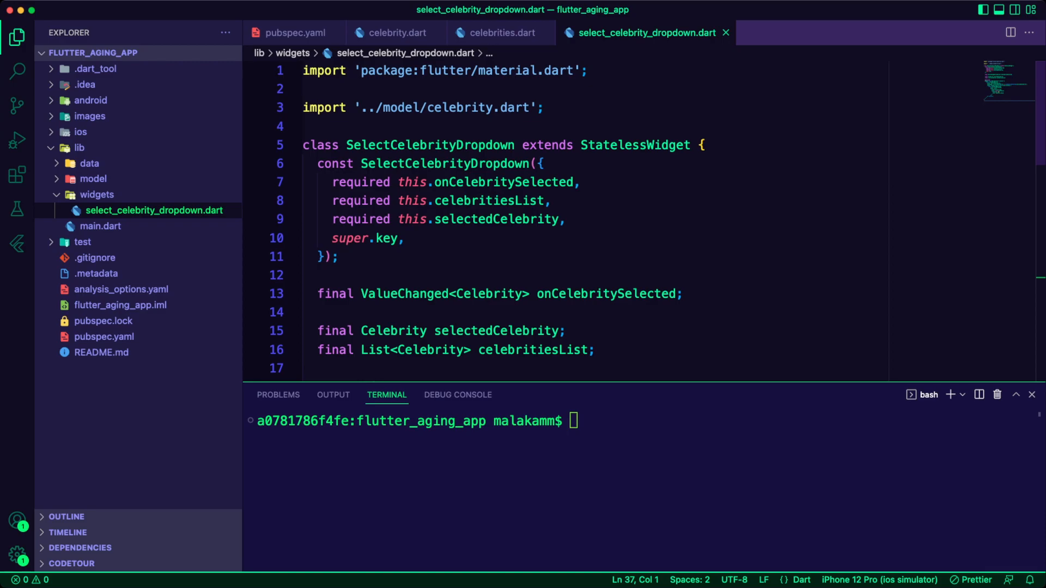
scroll(down, 3)
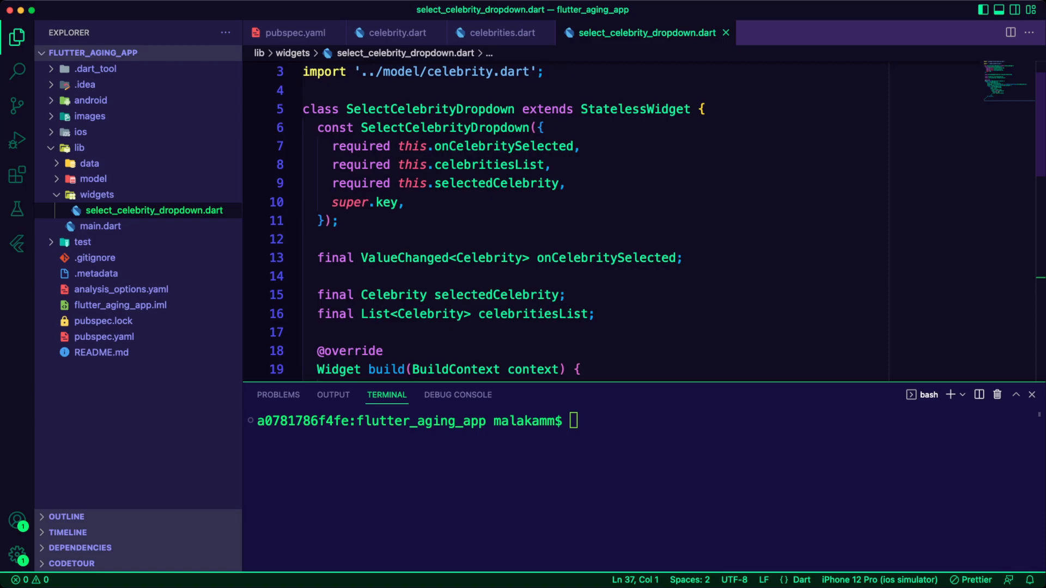
scroll(down, 3)
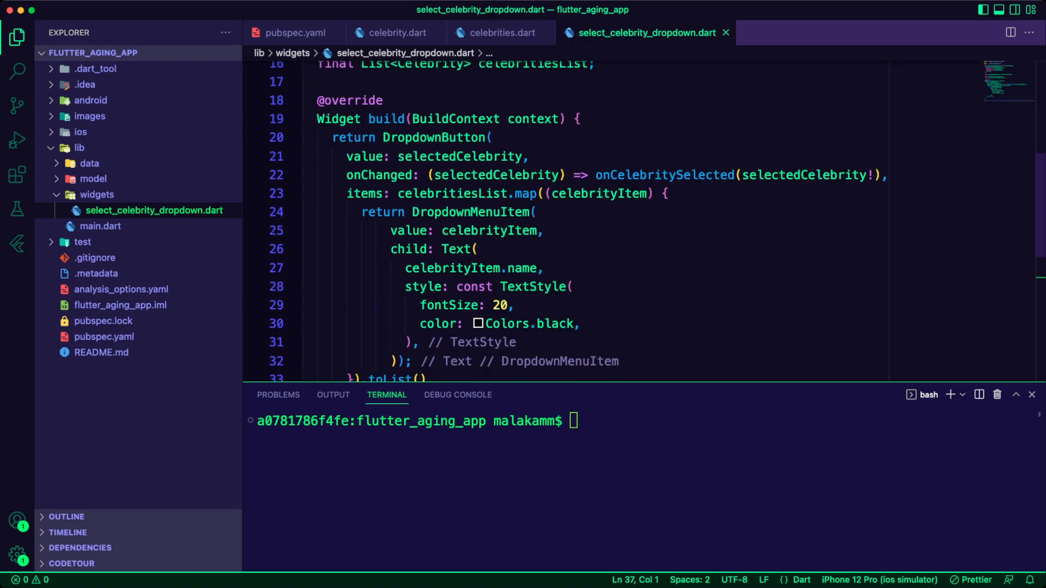
scroll(down, 3)
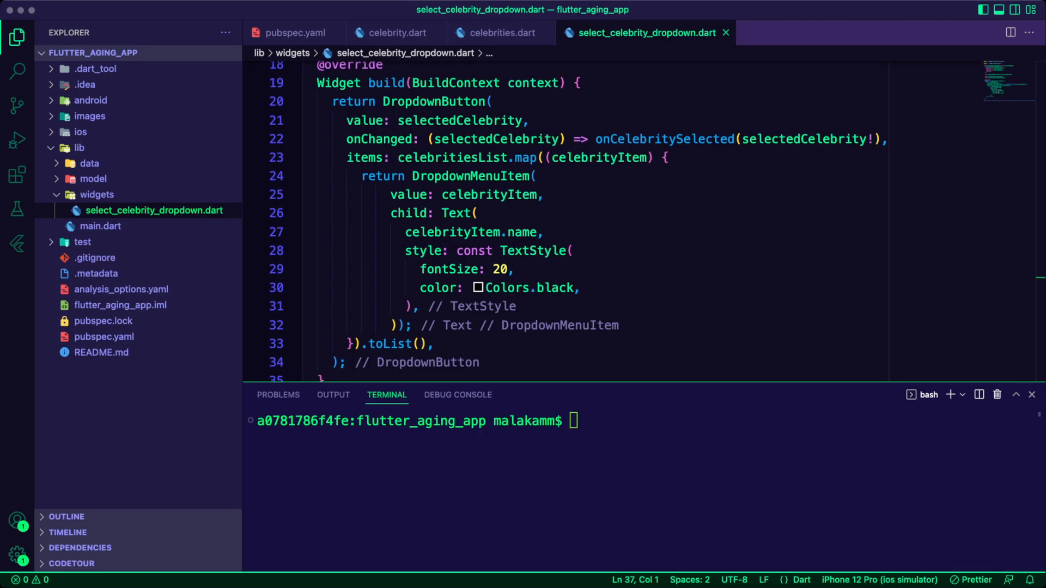
click(97, 194)
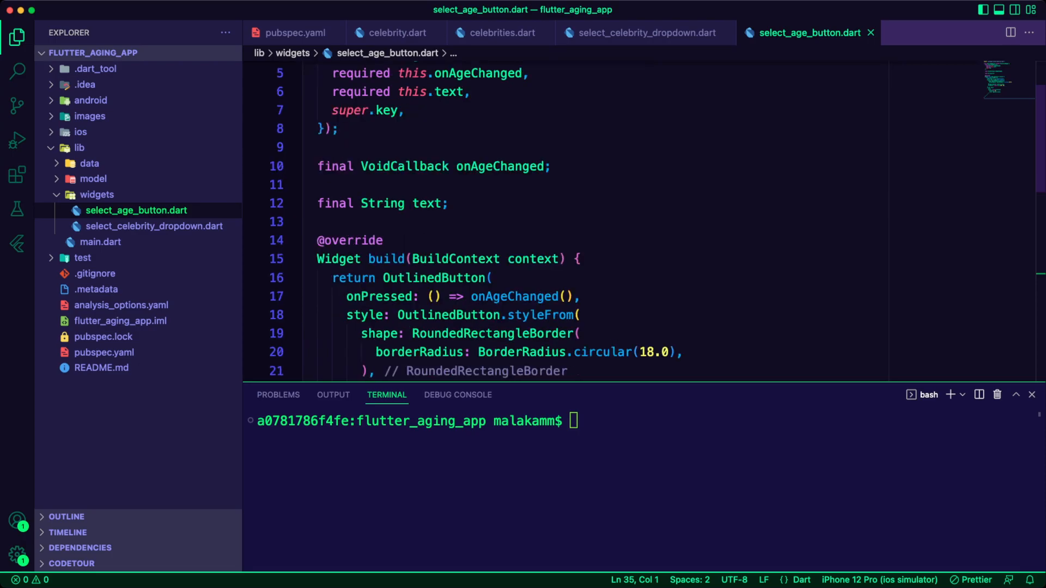
scroll(down, 3)
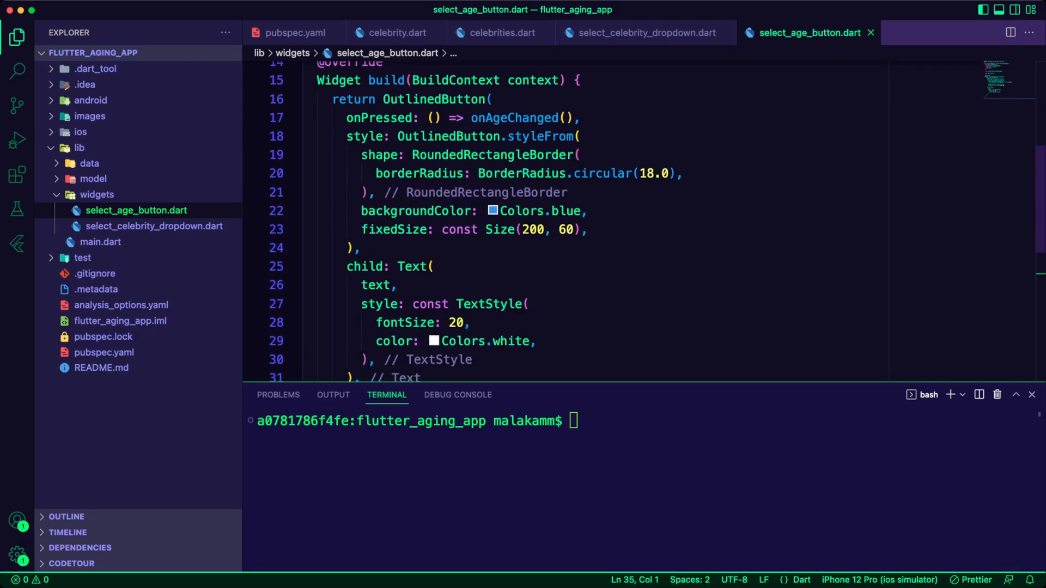
scroll(down, 3)
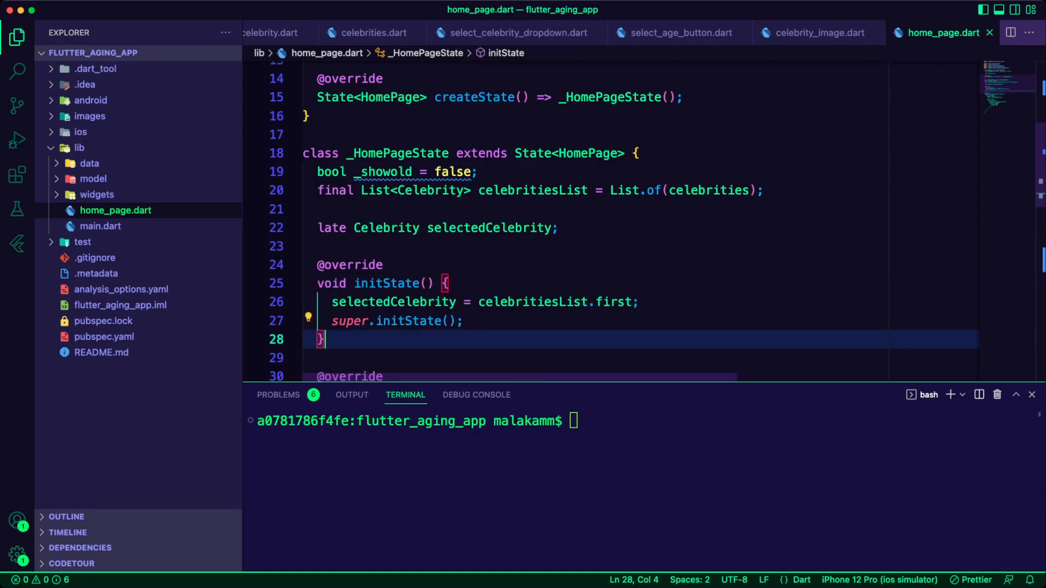
- Place SelectCelebrityDropdown in HomePage's build, updating selectedCelebrity via setState on change
scroll(down, 3)
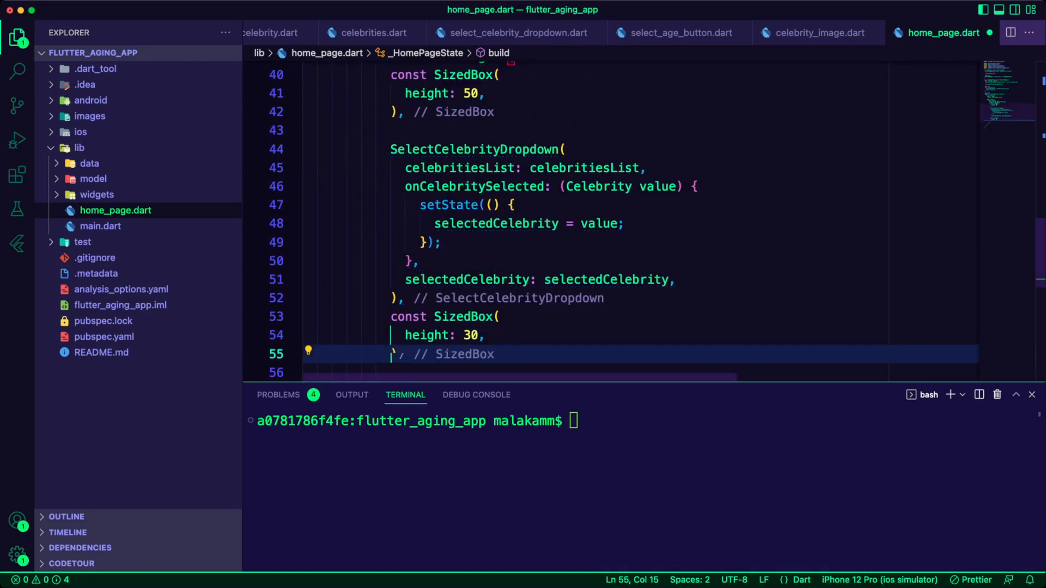
- Add SelectAgeButton and a one-second AnimatedCrossFade swapping imageOld/imageYoung by _showold
key(enter)
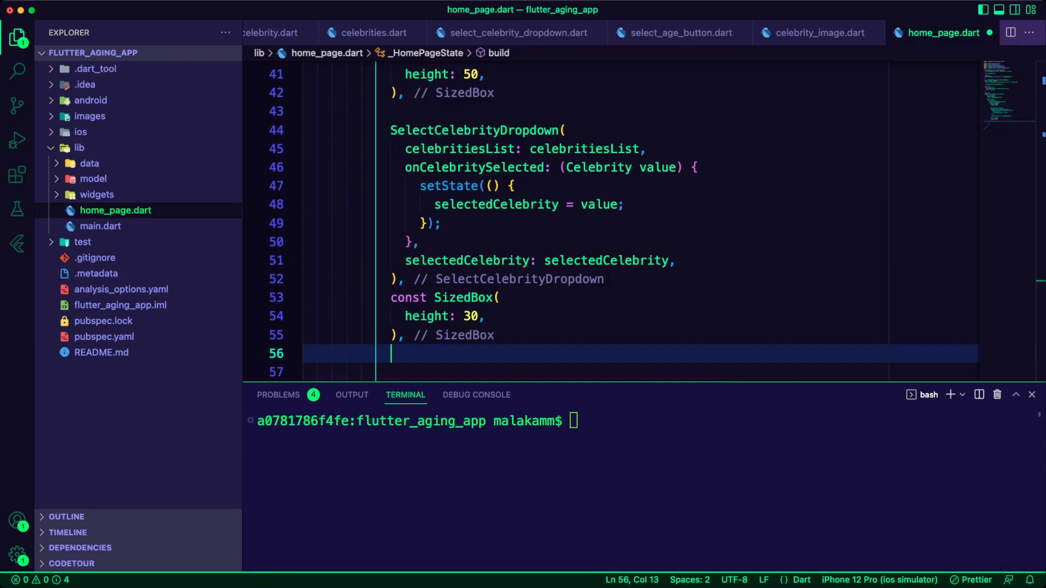
double_click(441, 150)
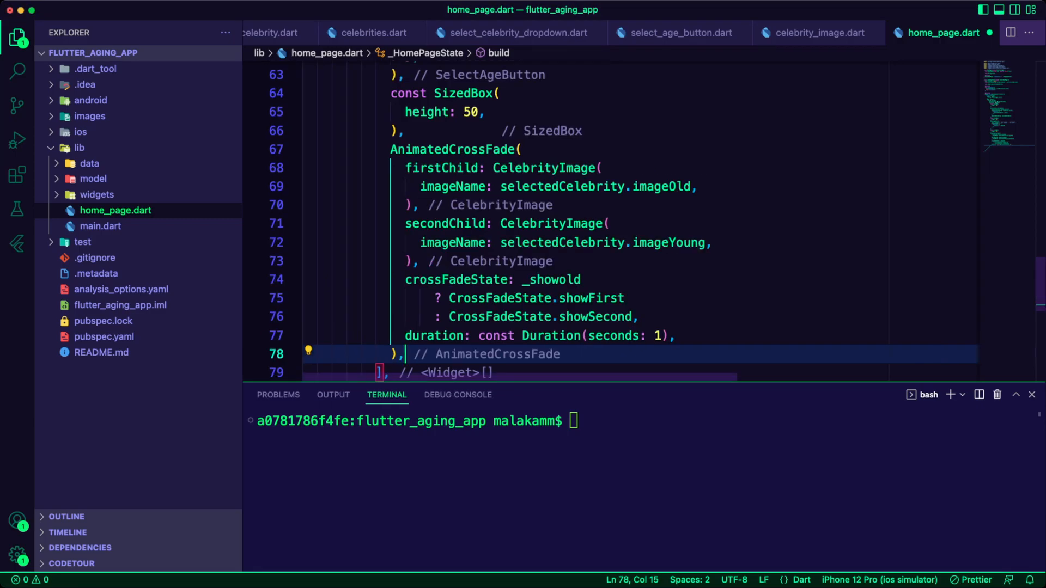
- Tidy the closing brackets of the HomePage layout and switch to main.dart
scroll(down, 3)
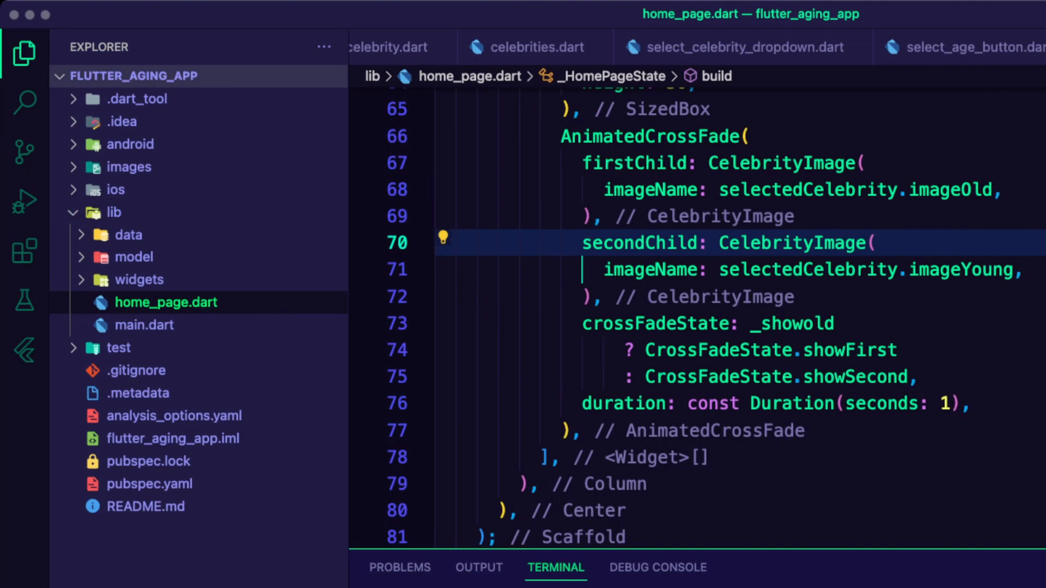
click(152, 325)
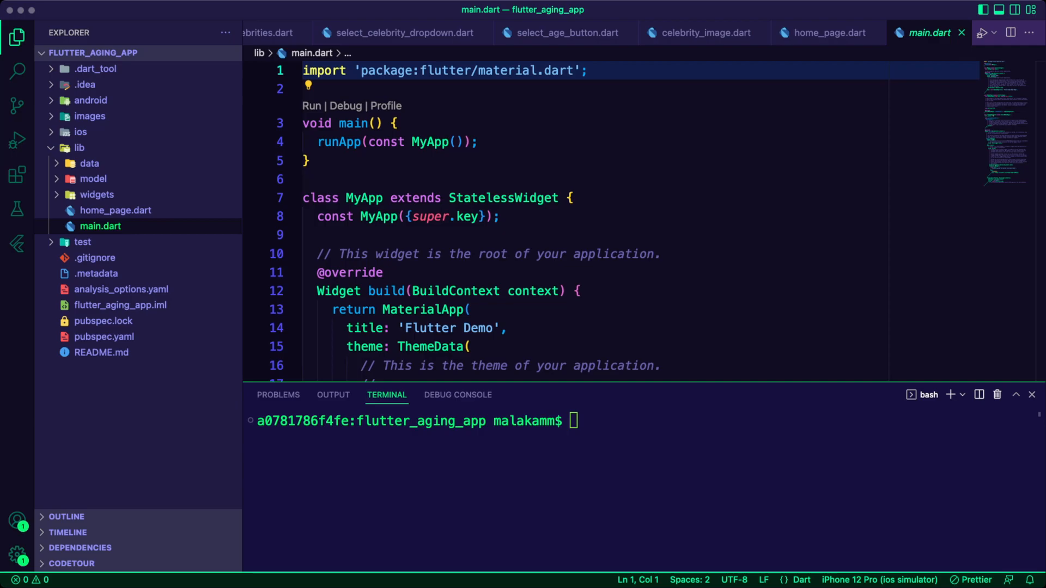
- Import 'home_page.dart', set HomePage as the MaterialApp home, and launch on the iPhone simulator
text(import 'home_page.dart';)
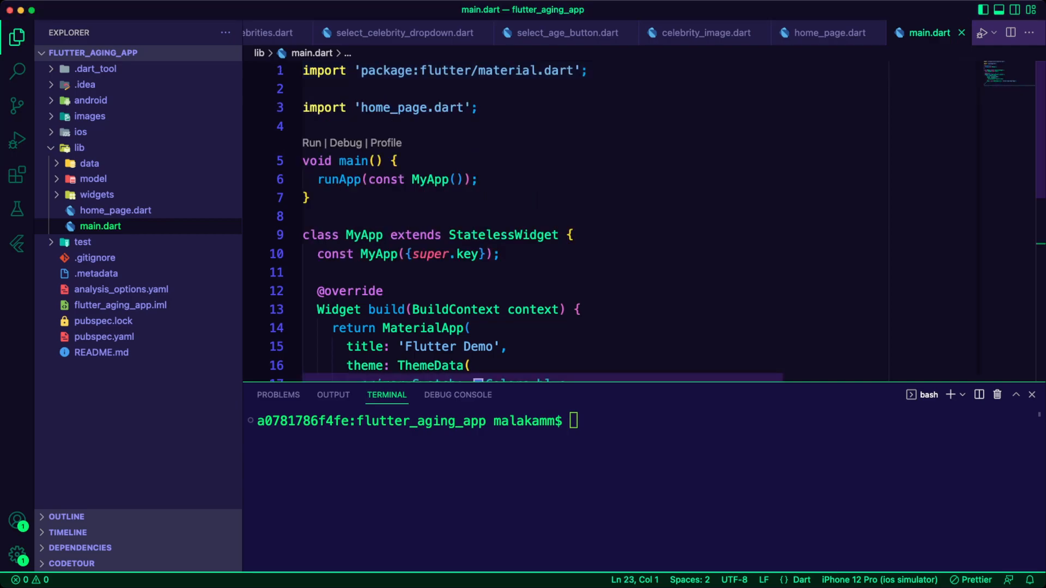
scroll(down, 3)
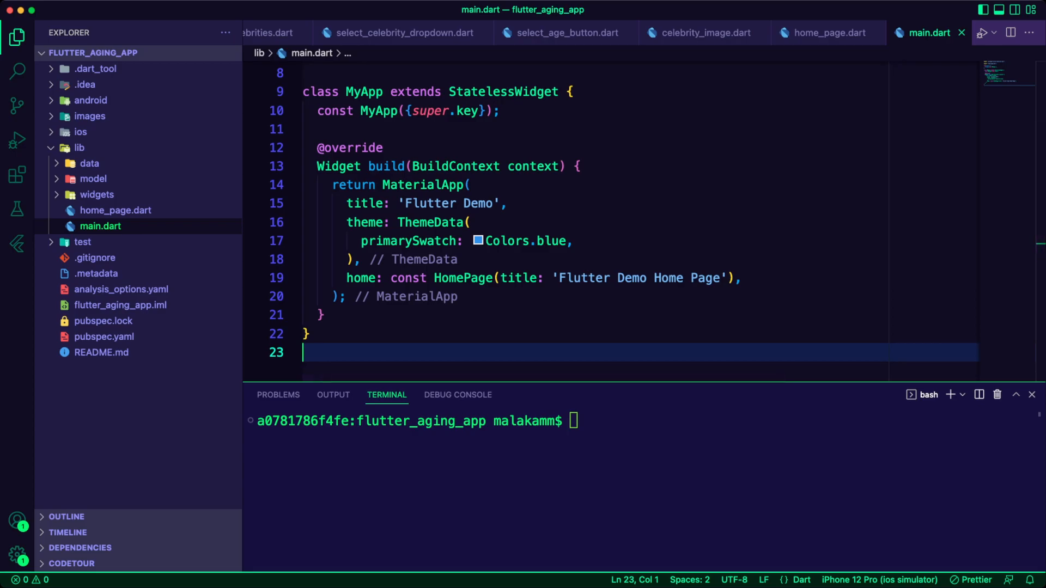
click(978, 31)
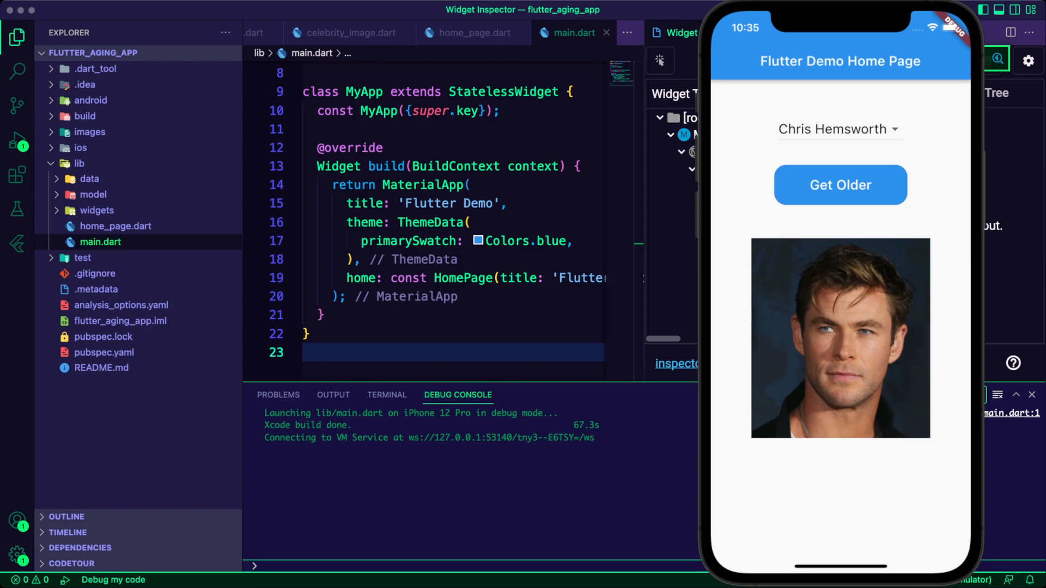
- Switch celebrities via the dropdown, landing back on Chris Hemsworth
click(839, 129)
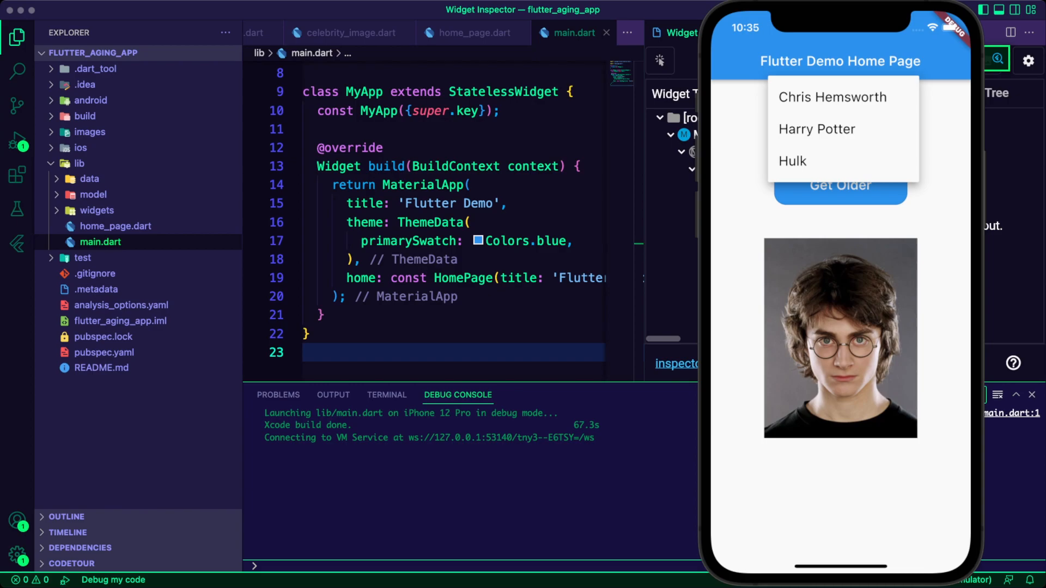
click(792, 160)
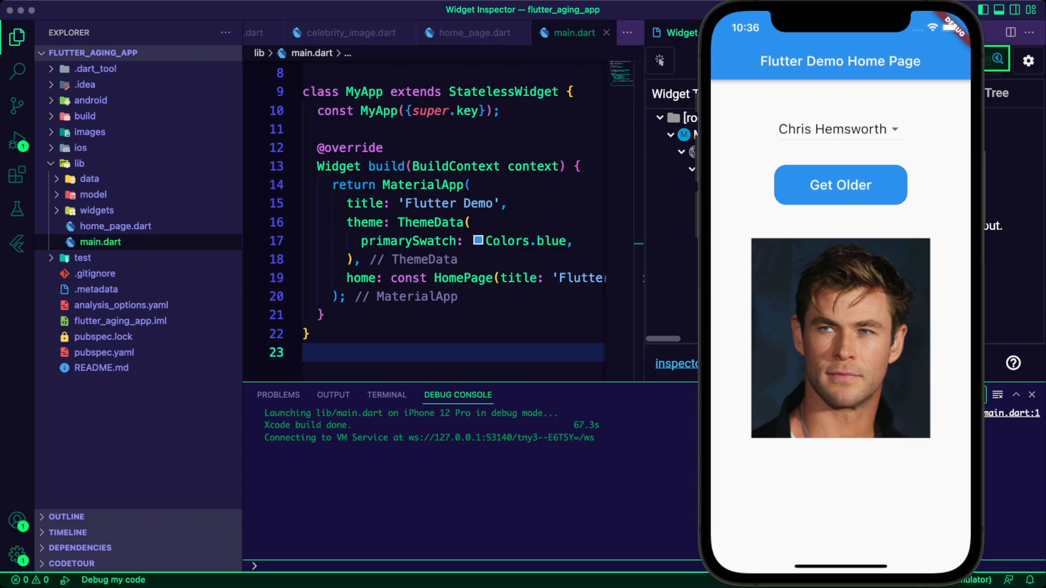
click(837, 130)
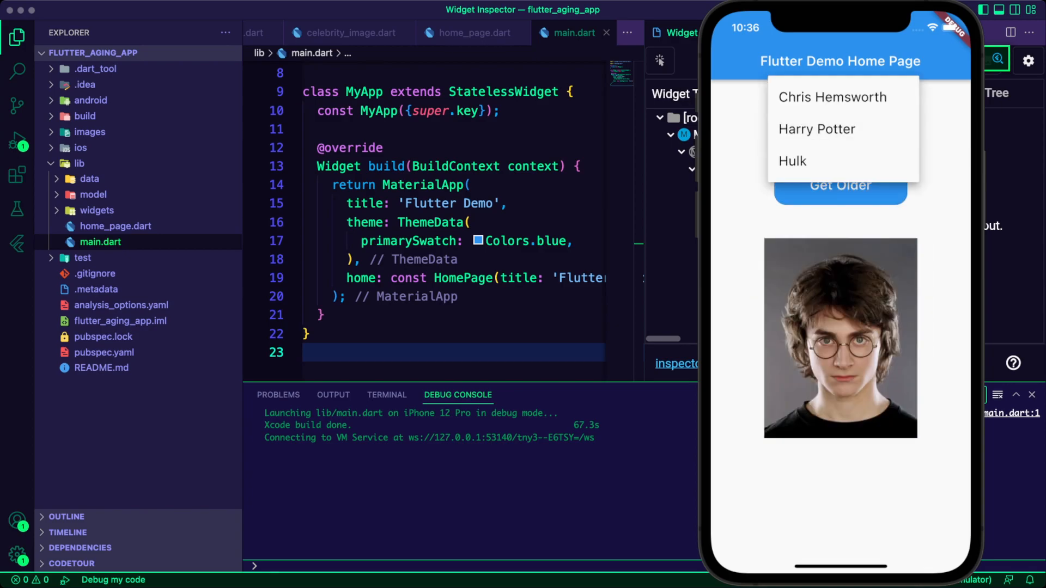
click(831, 97)
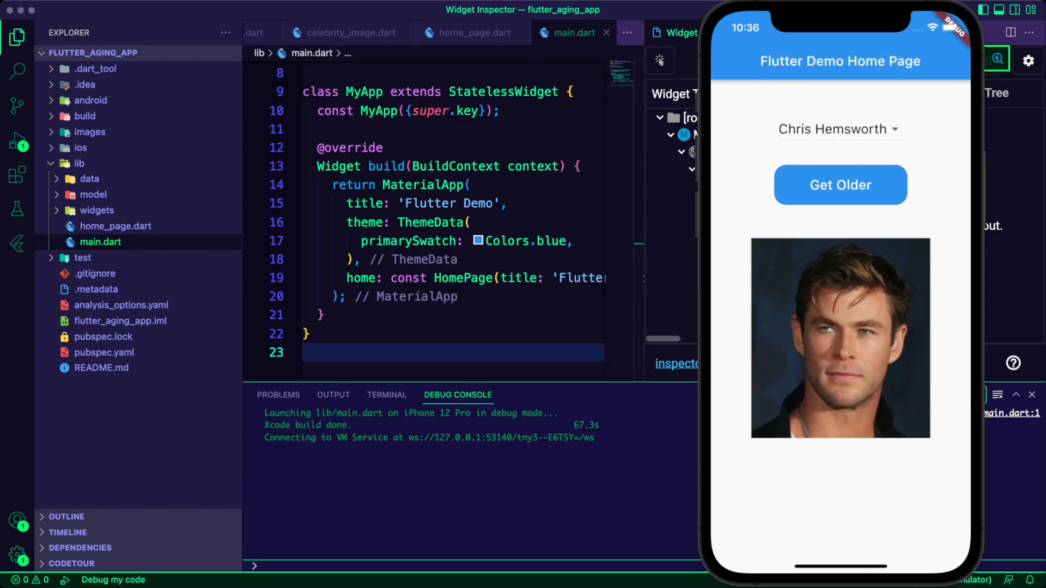
- Cross-fade Chris Hemsworth to his older photo with Get Older and reopen the celebrity list
click(841, 186)
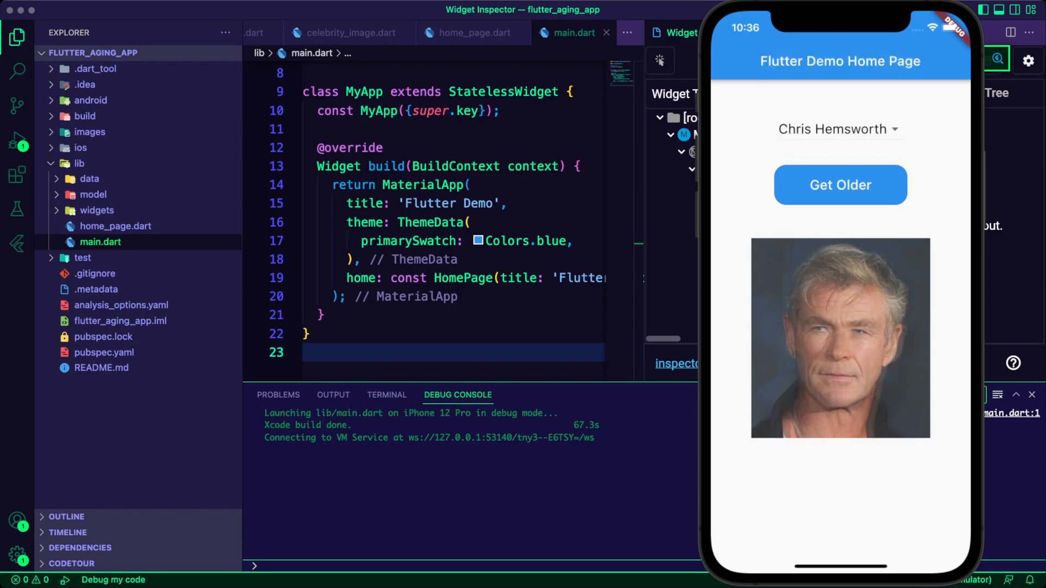
click(839, 129)
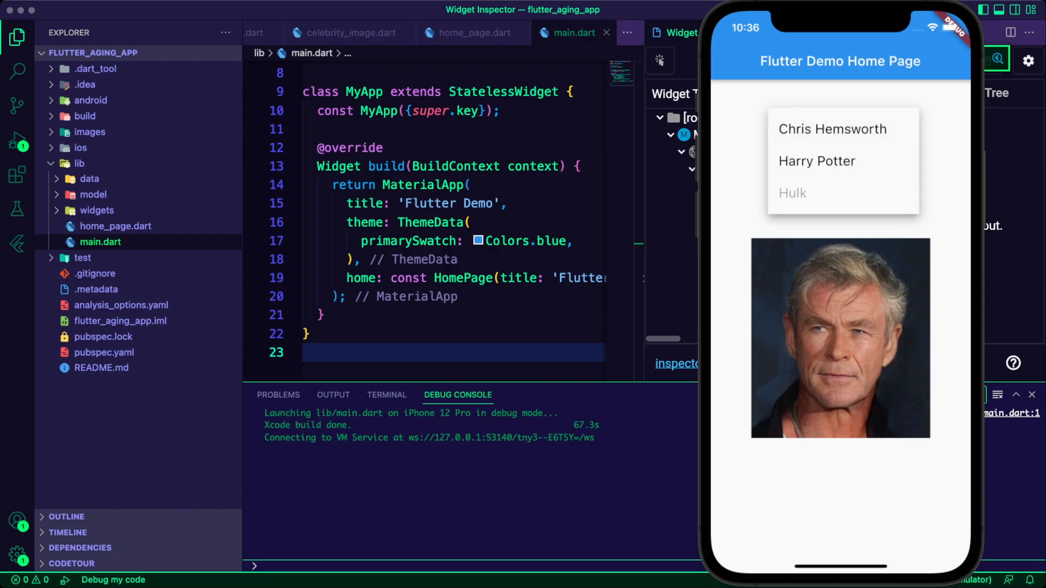